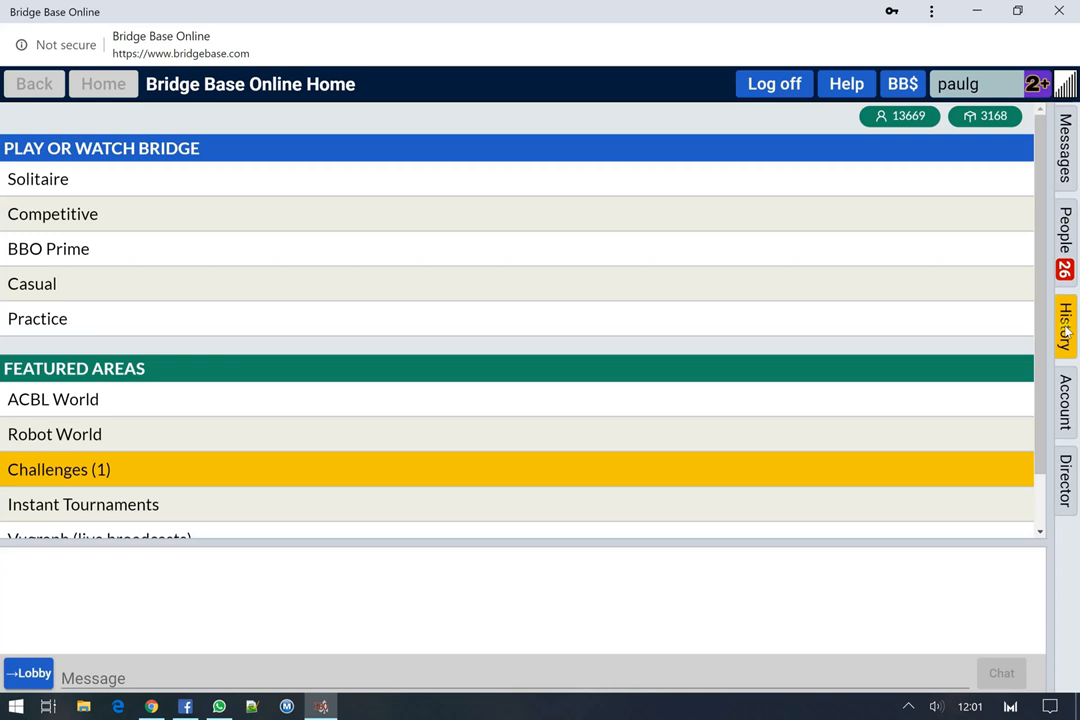
mouse_move(1063, 328)
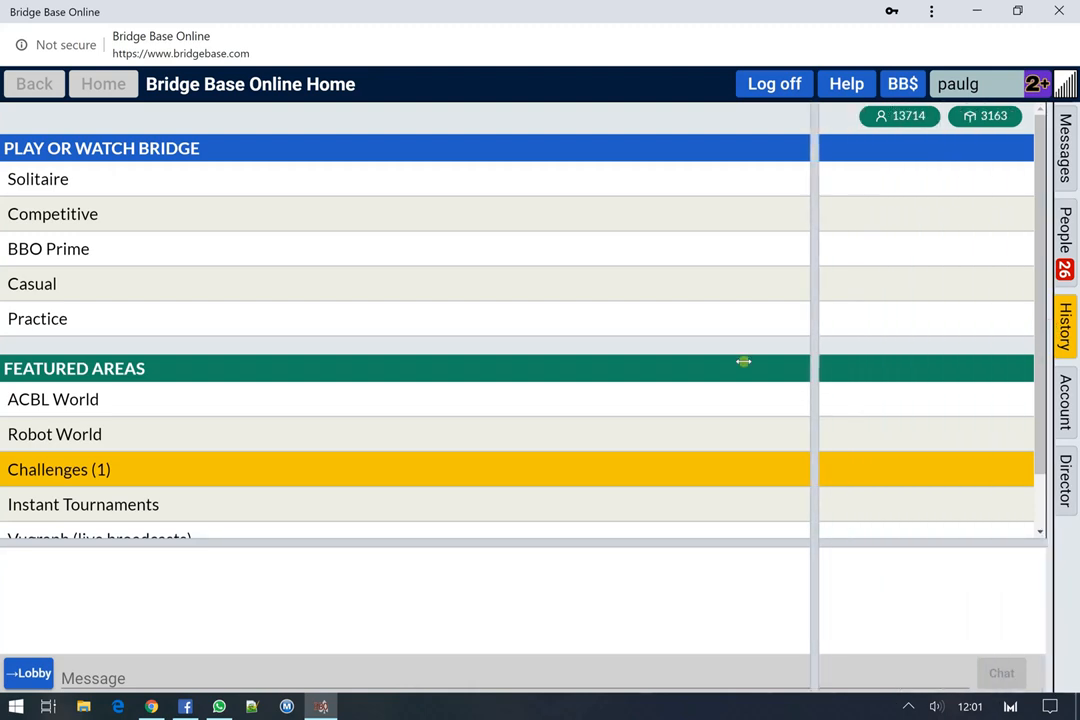
Finish widening the side panel, then show the People list of friends and their activities.
left_click(1063, 325)
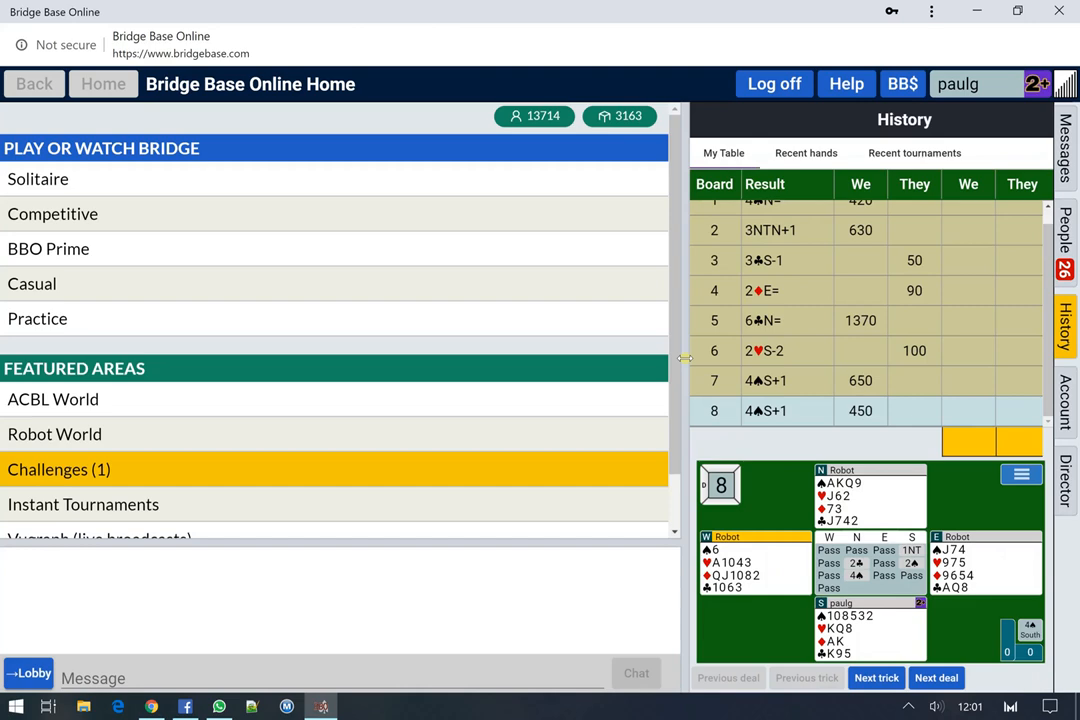
left_click(1064, 240)
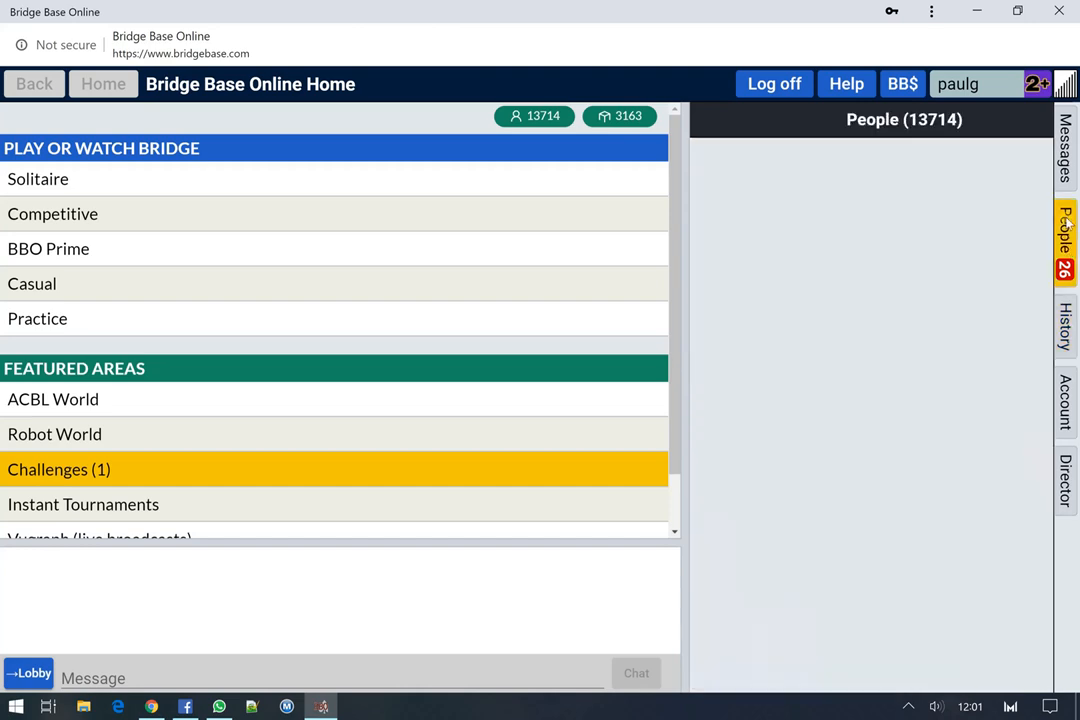
left_click(1064, 240)
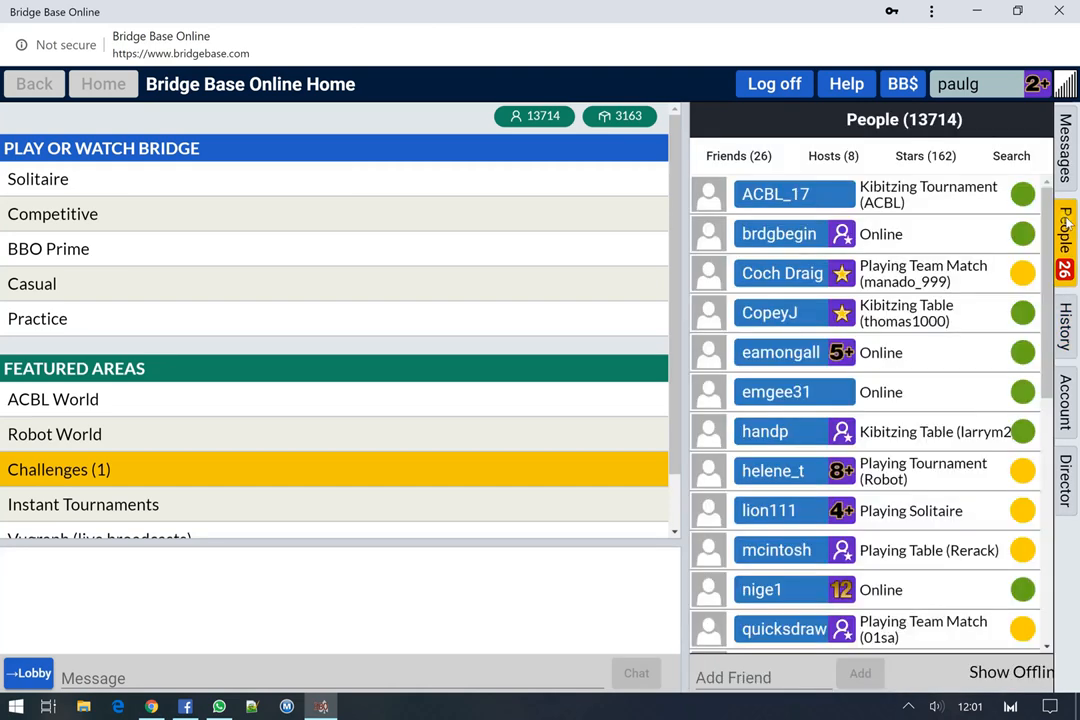